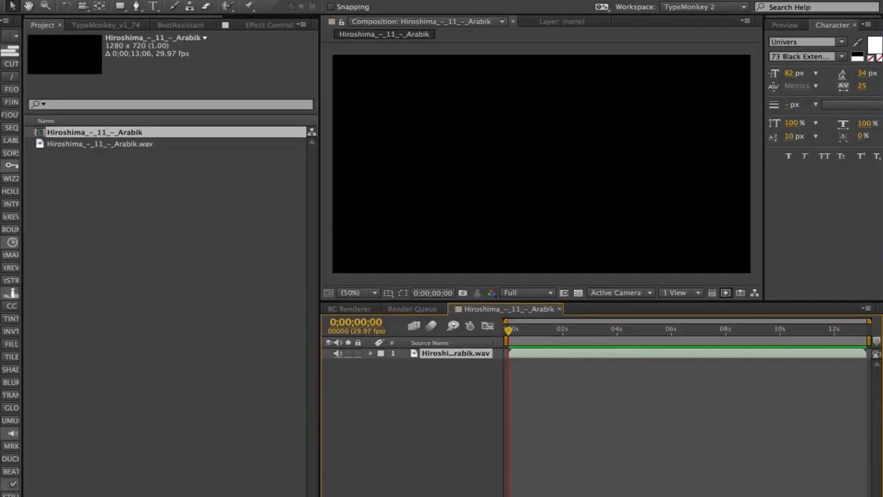
- Auto-detect the 78.1 bpm tempo in BeatAssistant and generate a marker on every beat
left_click(181, 24)
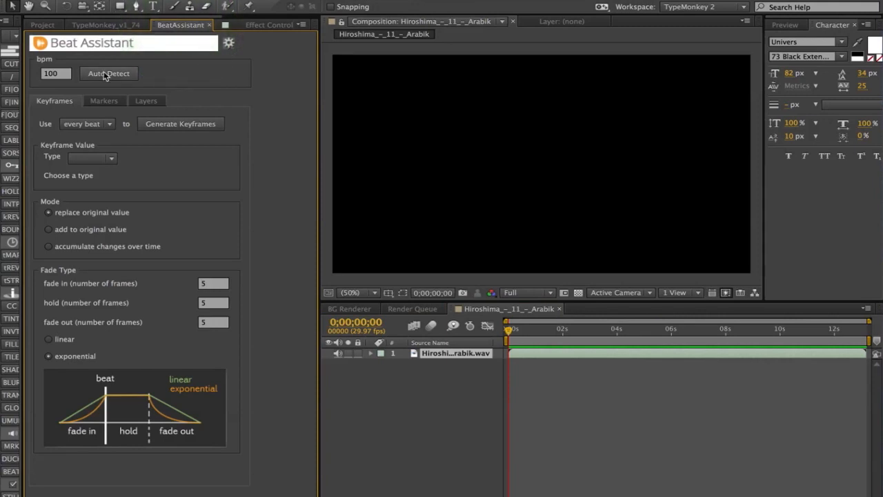
left_click(108, 73)
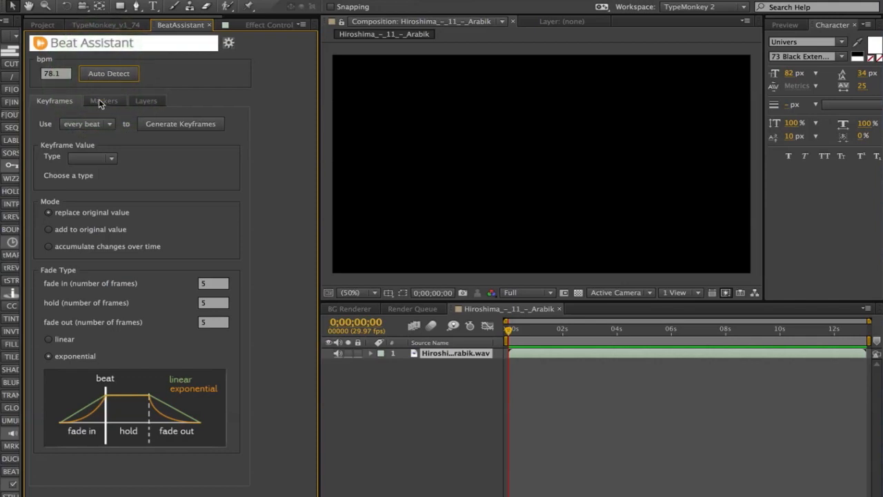
left_click(103, 101)
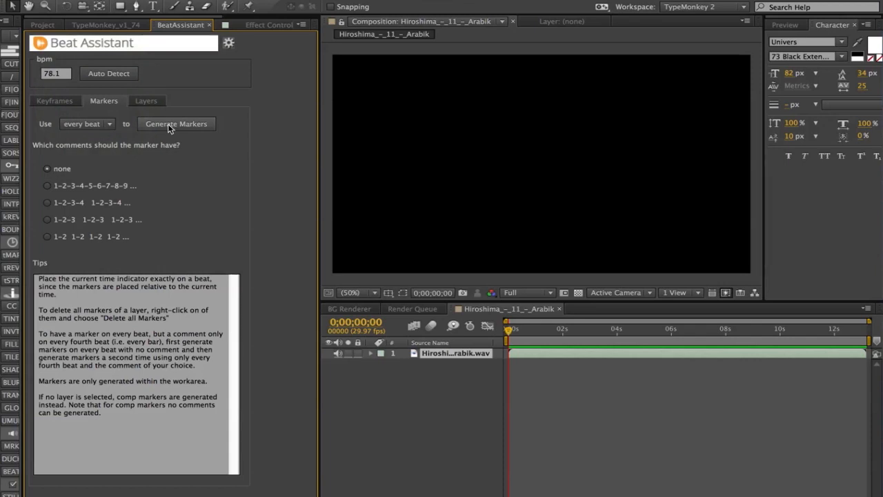
left_click(176, 124)
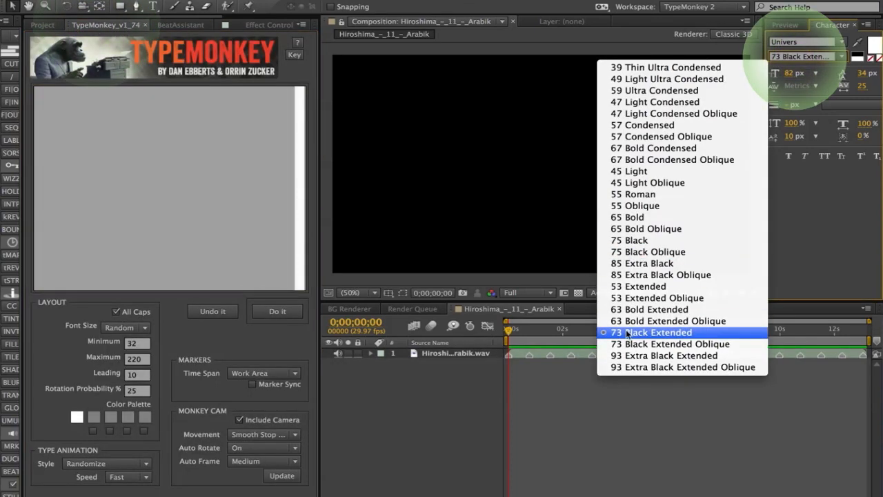
- Enter 'Cut to the beat' four times in 93 Extra Black Extended with Cut On style
left_click(677, 355)
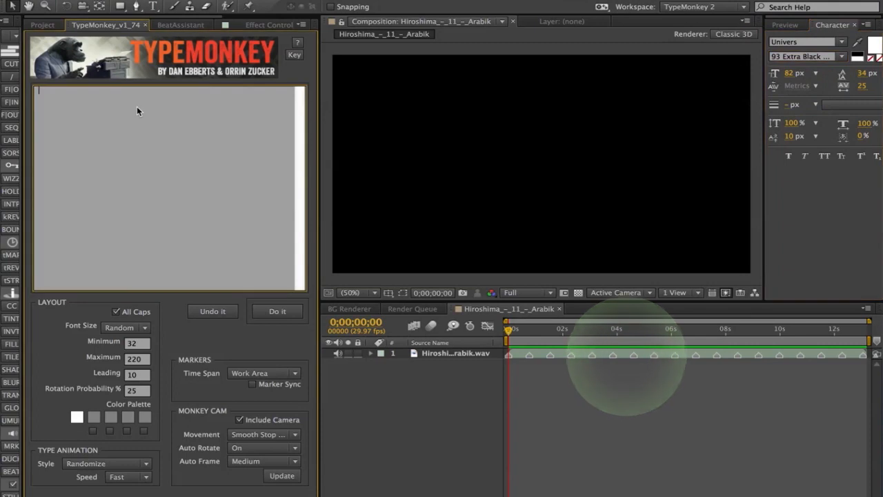
type("Cut to the beat Cut to the beat Cut to the beat Cut to the beat")
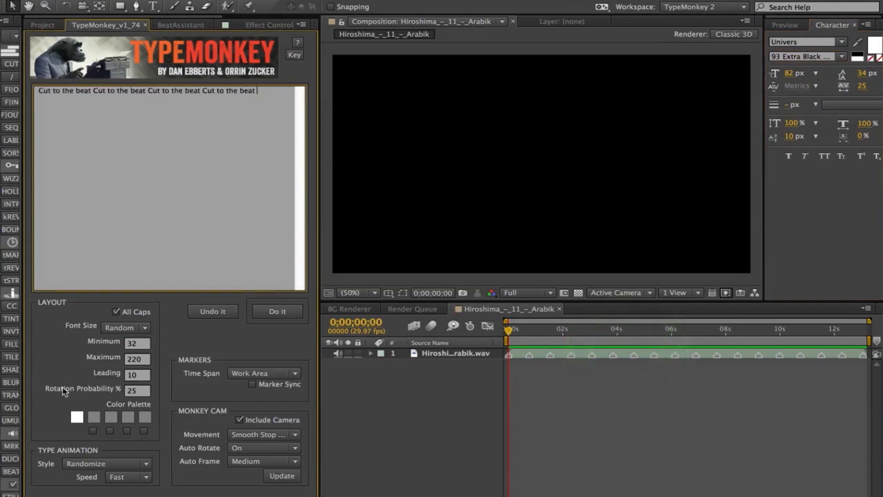
left_click(107, 462)
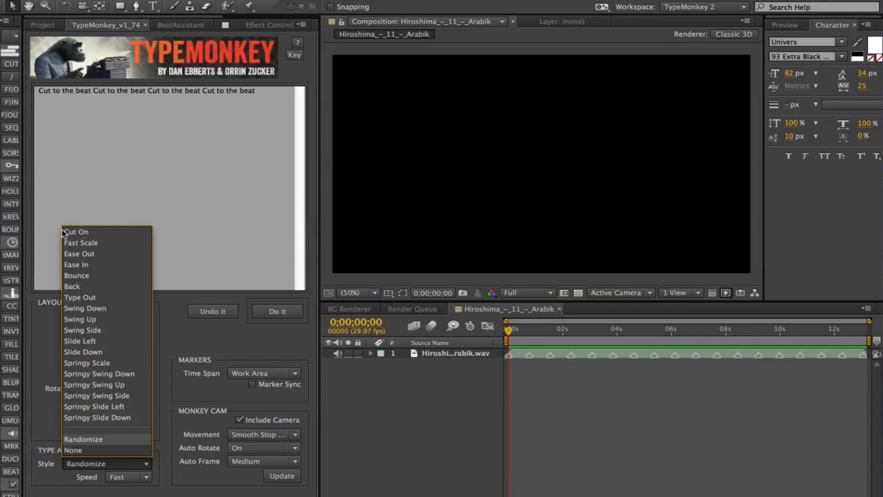
left_click(75, 231)
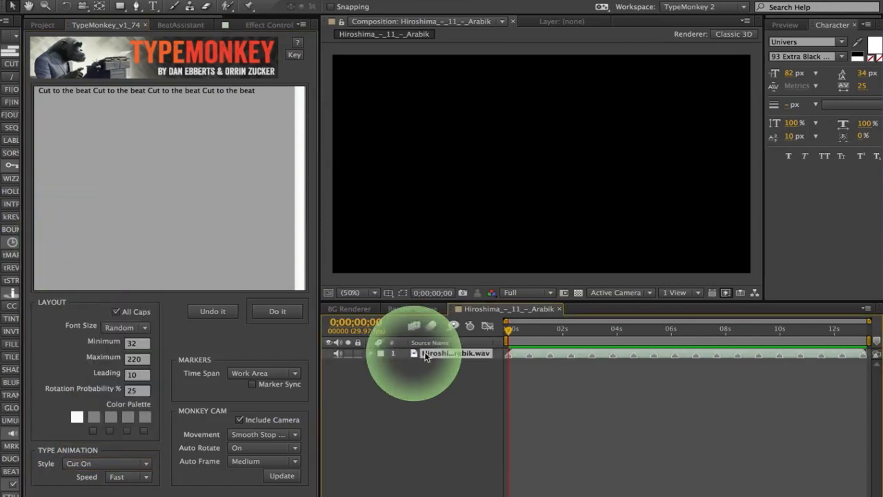
- Sync TypeMonkey to the audio layer's markers and build the word layers
left_click(253, 384)
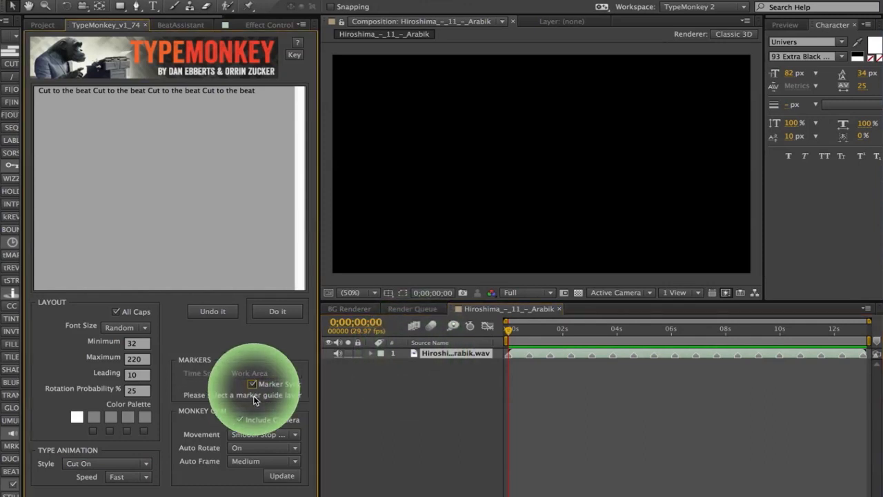
left_click(277, 311)
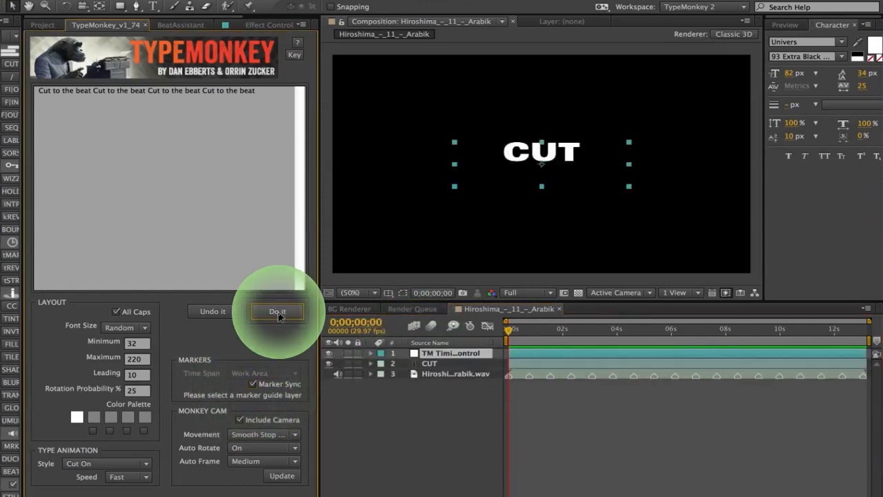
left_click(277, 311)
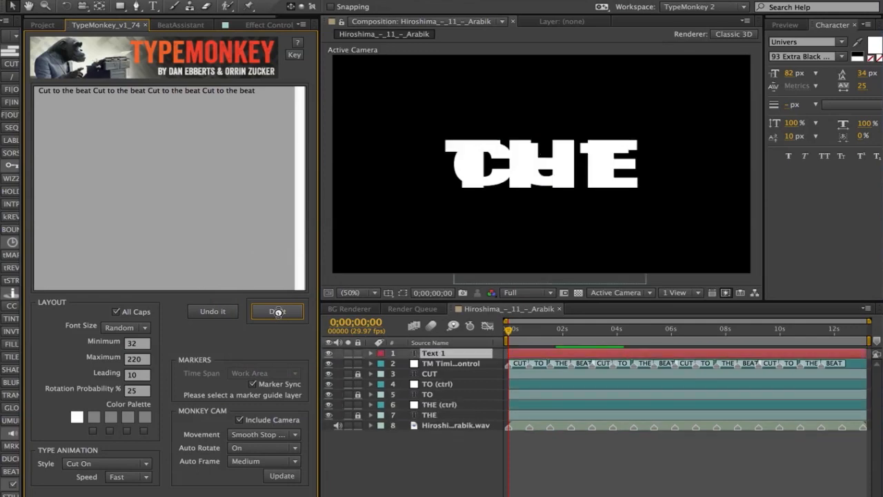
left_click(276, 311)
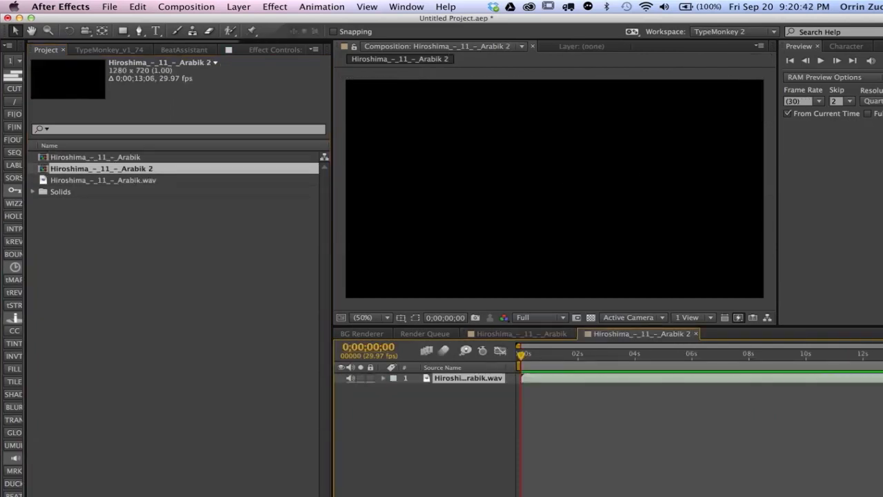
mouse_move(345, 19)
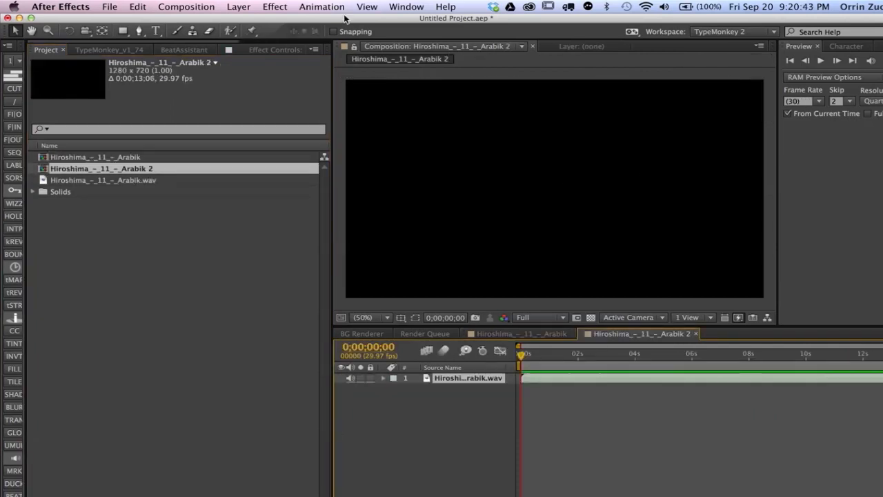
- Run Animation > Keyframe Assistant > Convert Audio to Keyframes on the music
left_click(321, 6)
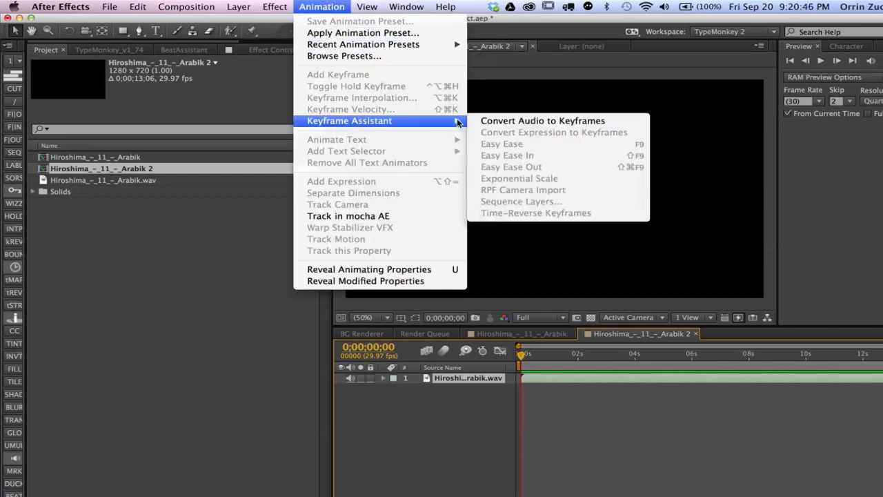
mouse_move(542, 121)
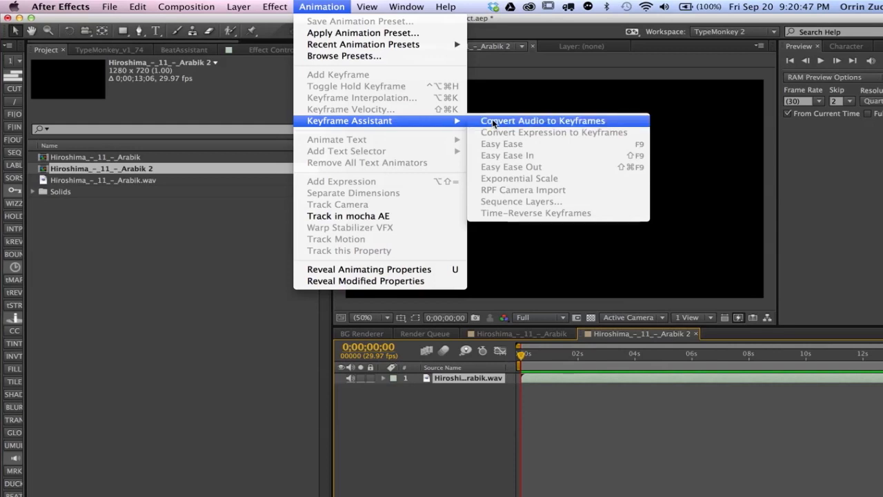
left_click(543, 120)
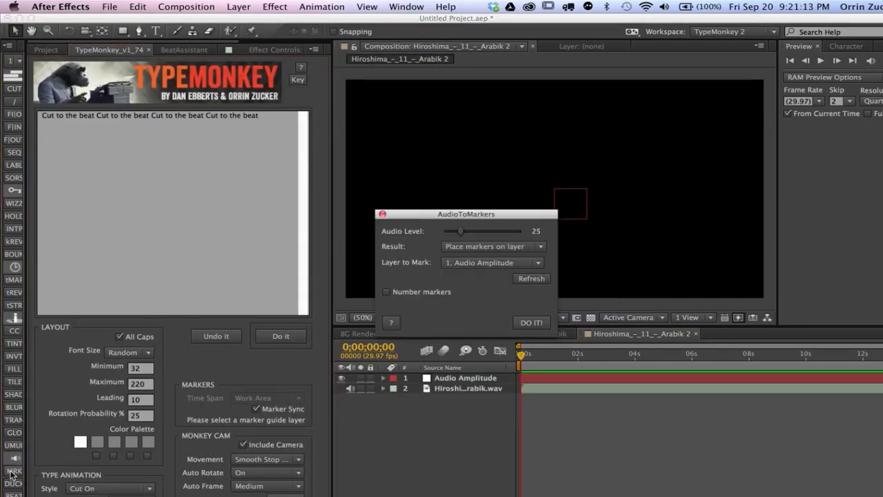
mouse_move(461, 230)
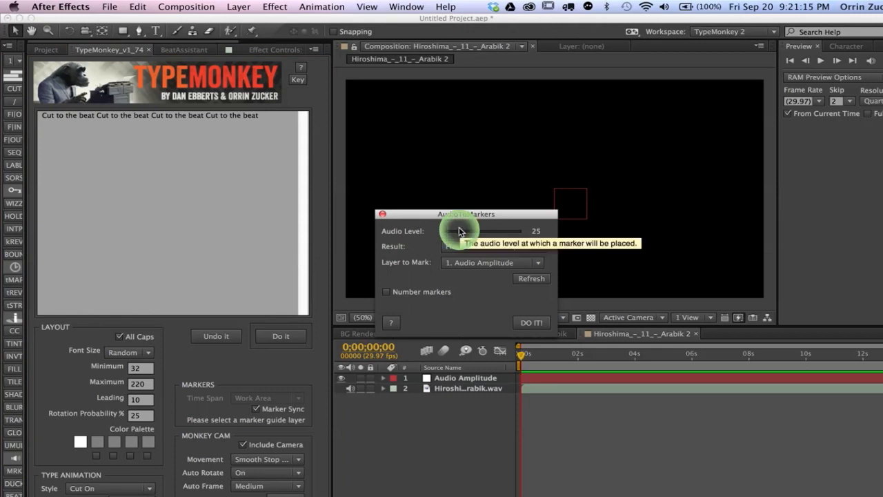
- Add markers to Audio Amplitude at audio level 28.8, then close AudioToMarkers
left_click_drag(459, 231, 469, 231)
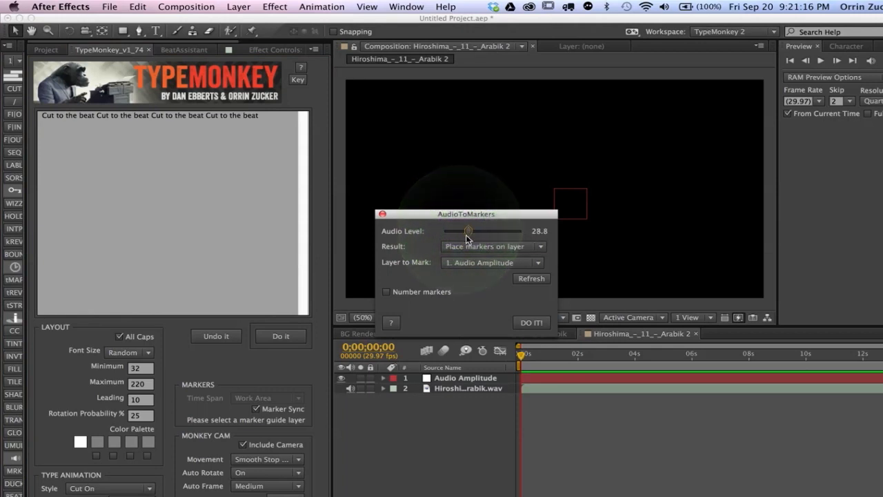
left_click_drag(466, 213, 207, 209)
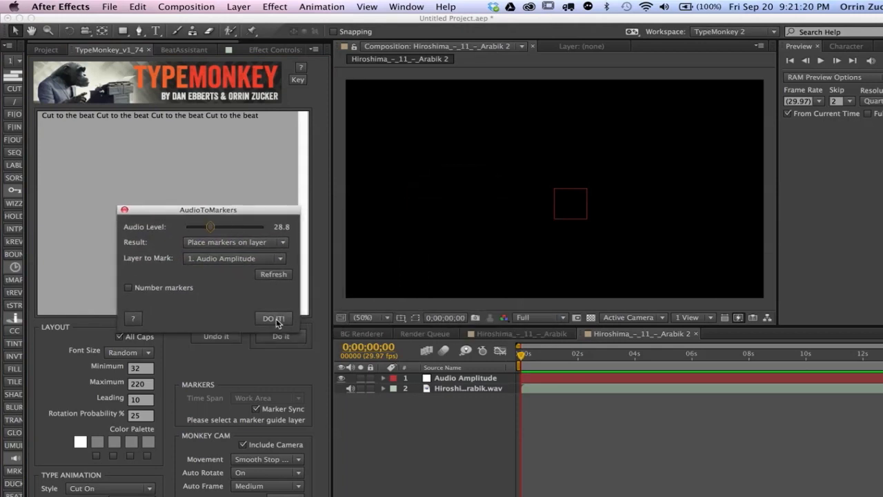
left_click(273, 318)
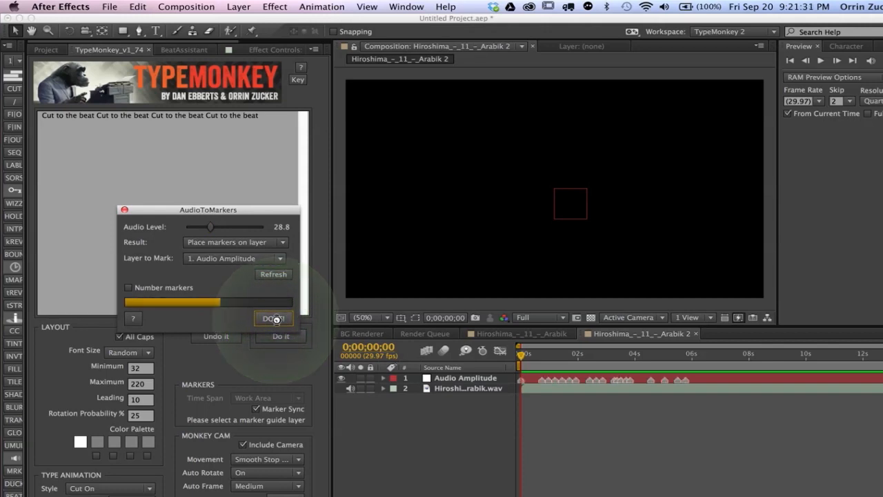
left_click(273, 318)
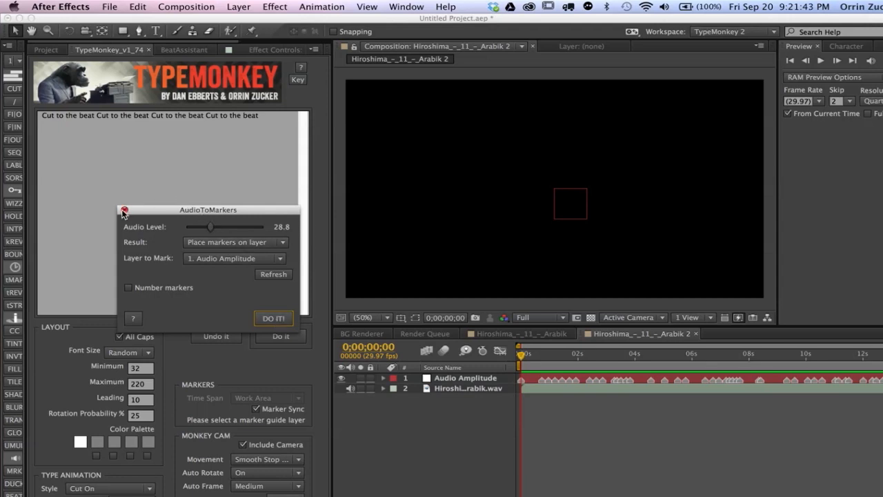
left_click(124, 210)
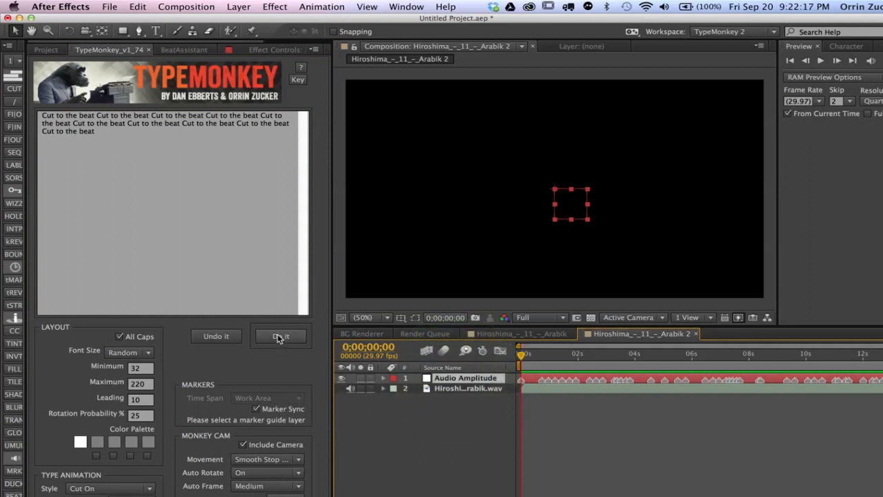
- Run TypeMonkey's Do it to generate CUT, TO and timing-control layers from markers
left_click(280, 336)
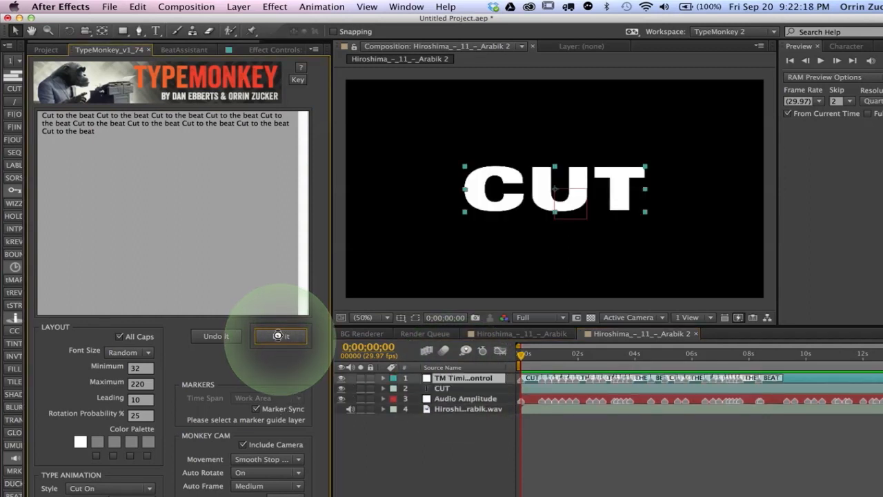
left_click(280, 336)
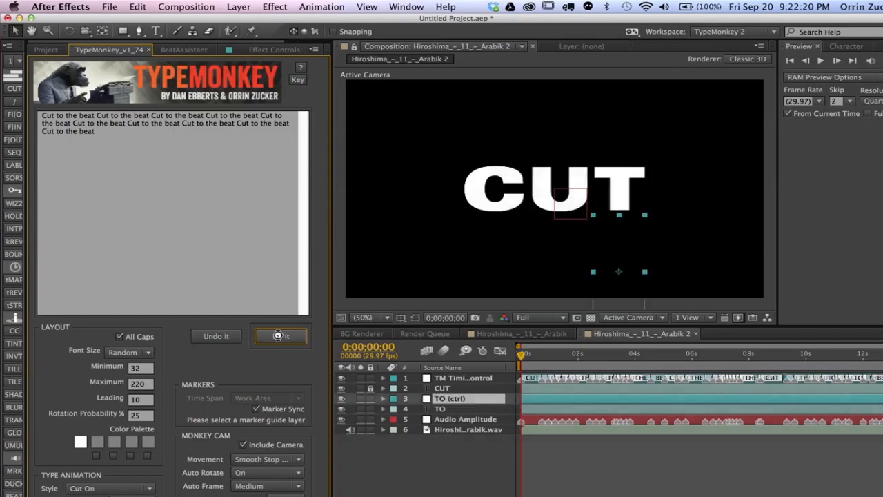